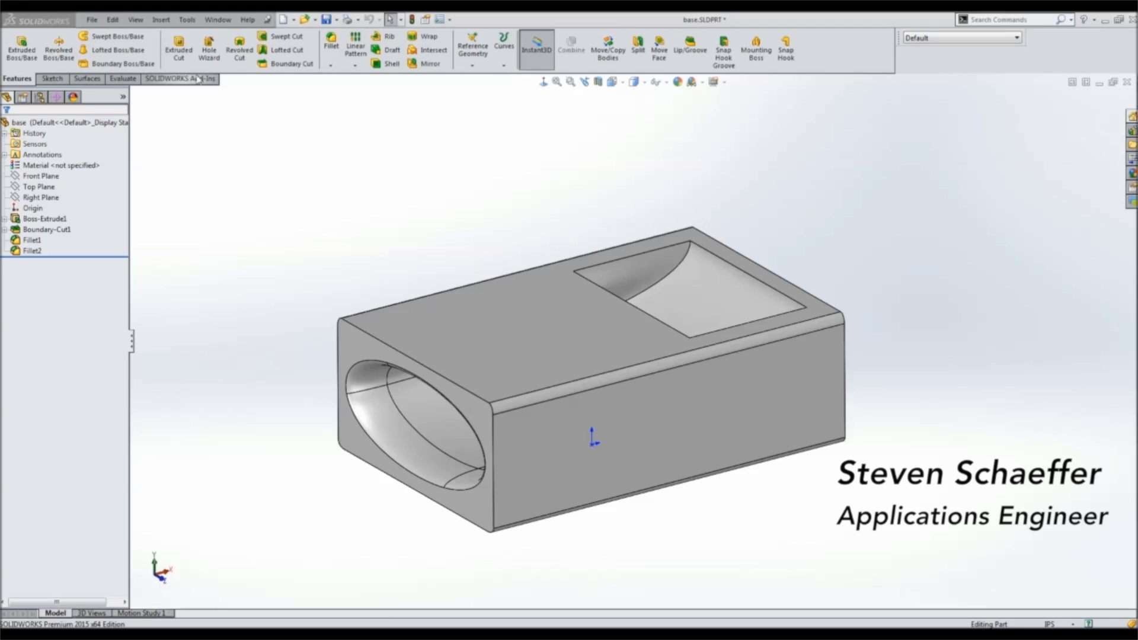
- Choose Insert > Part and select Cover.SLDPRT for insertion
{"action": "left_click", "coordinate": [160, 20]}
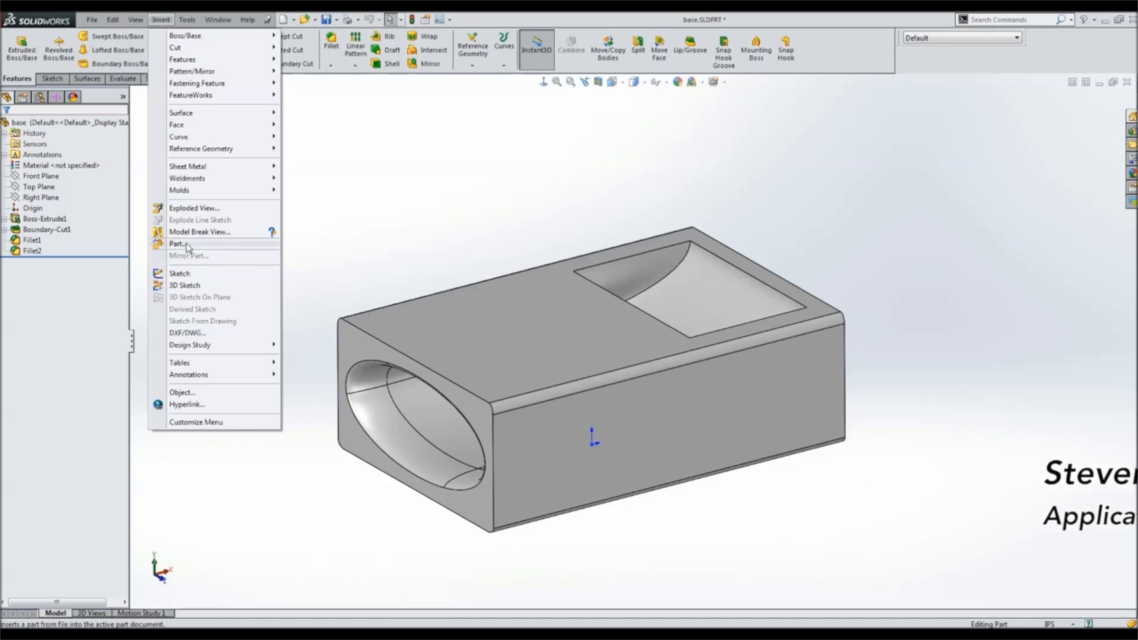
{"action": "left_click", "coordinate": [177, 243]}
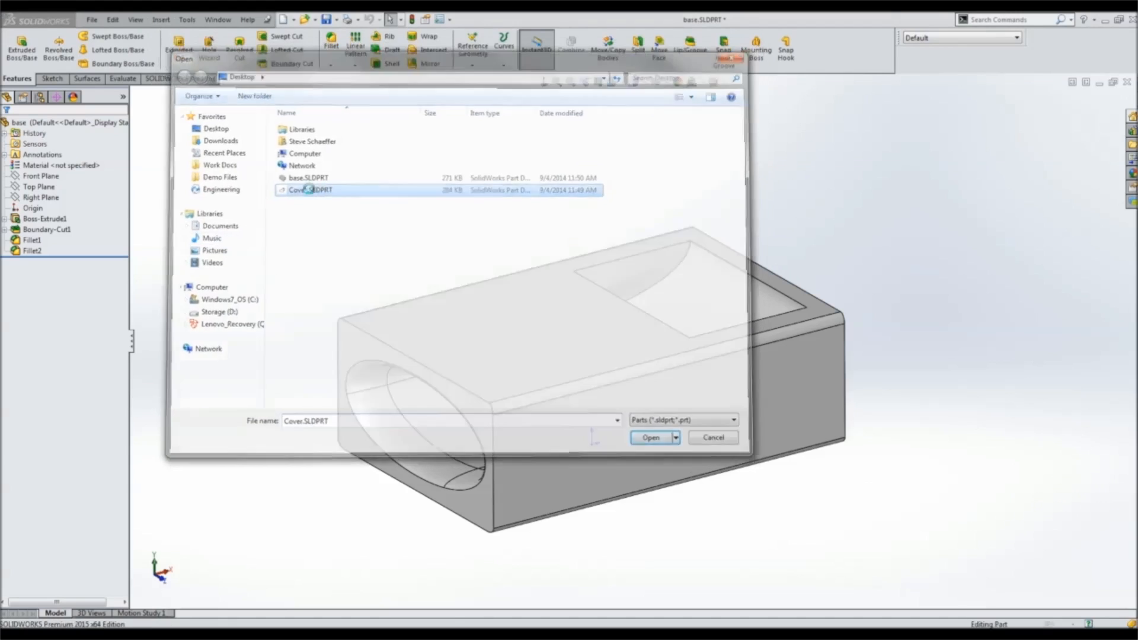
- Open the Cover part with 'Locate part with Move/Copy feature' enabled
{"action": "left_click", "coordinate": [651, 437]}
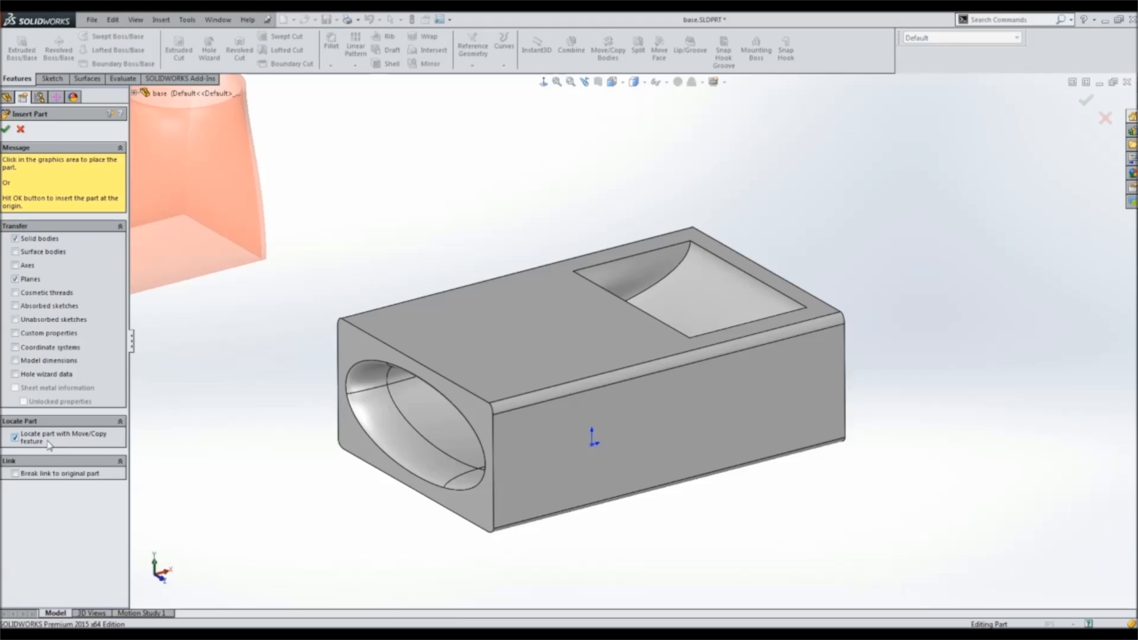
{"action": "mouse_move", "coordinate": [83, 446]}
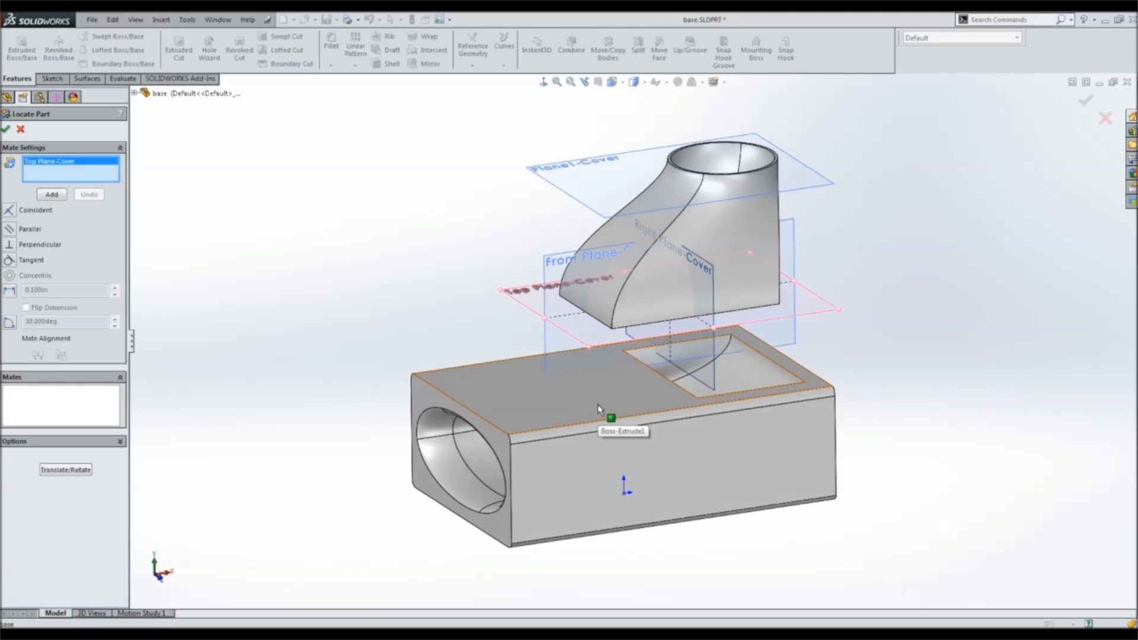
- Mate Top Plane-Cover coincident to the base top face and Right Plane-Cover parallel to a base face
{"action": "left_click", "coordinate": [610, 407]}
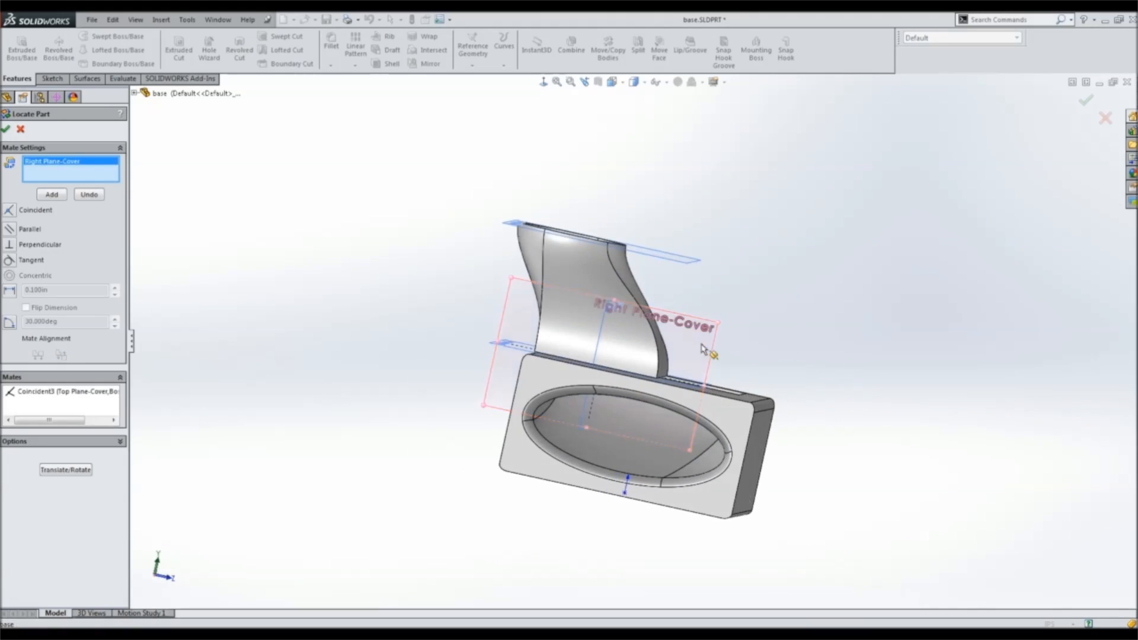
{"action": "left_click", "coordinate": [639, 450]}
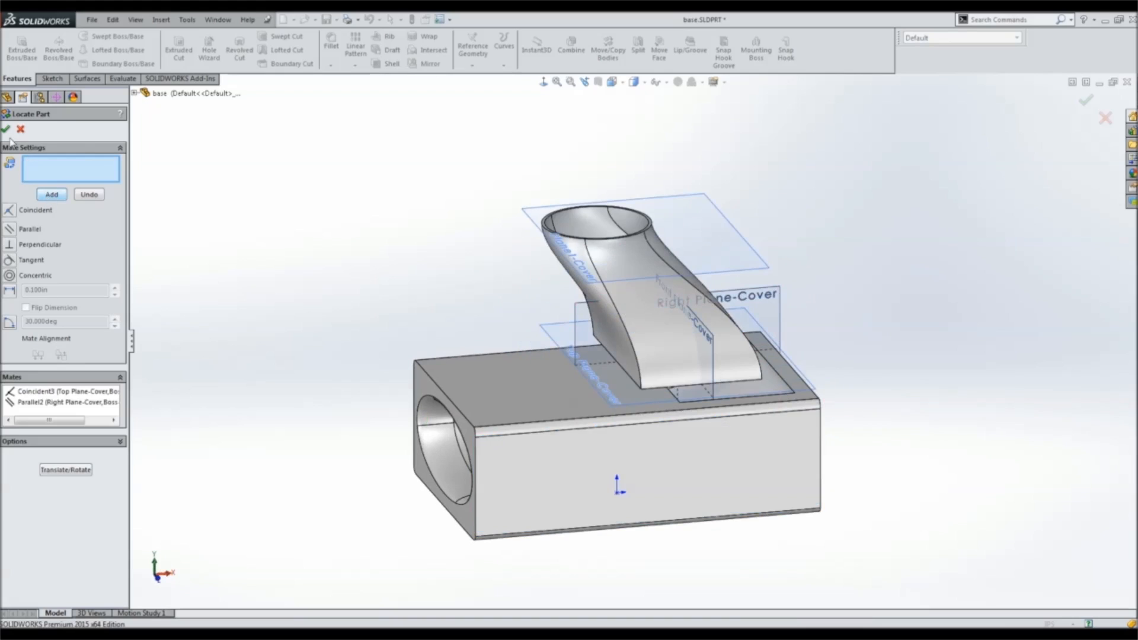
- Confirm Locate Part, then right-click the Cover feature to edit its placement
{"action": "left_click", "coordinate": [5, 129]}
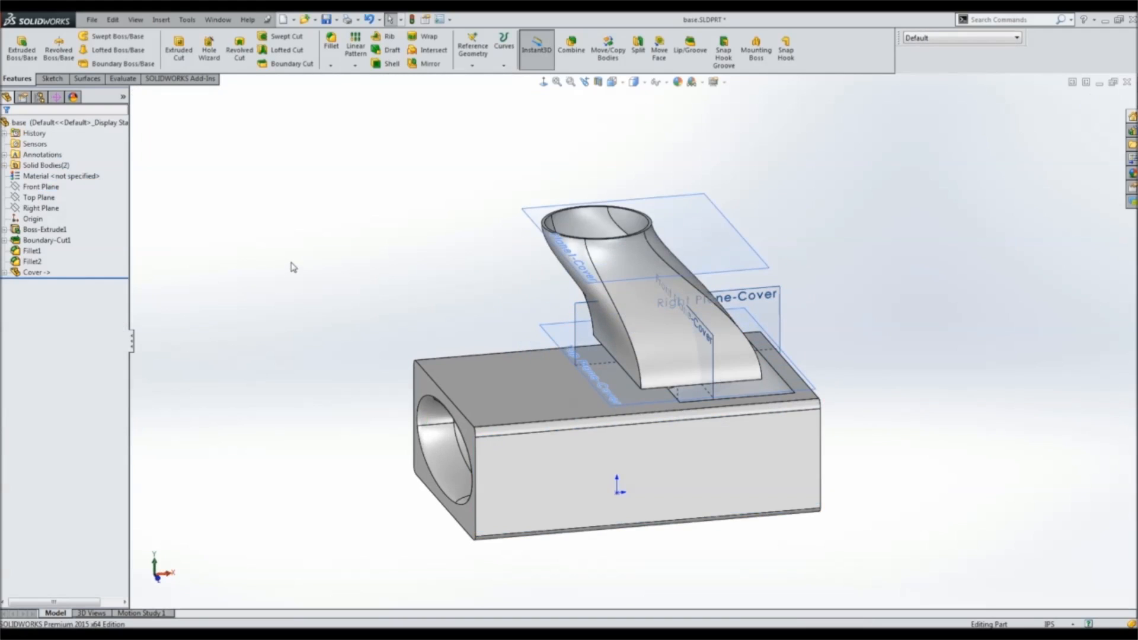
{"action": "right_click", "coordinate": [35, 272]}
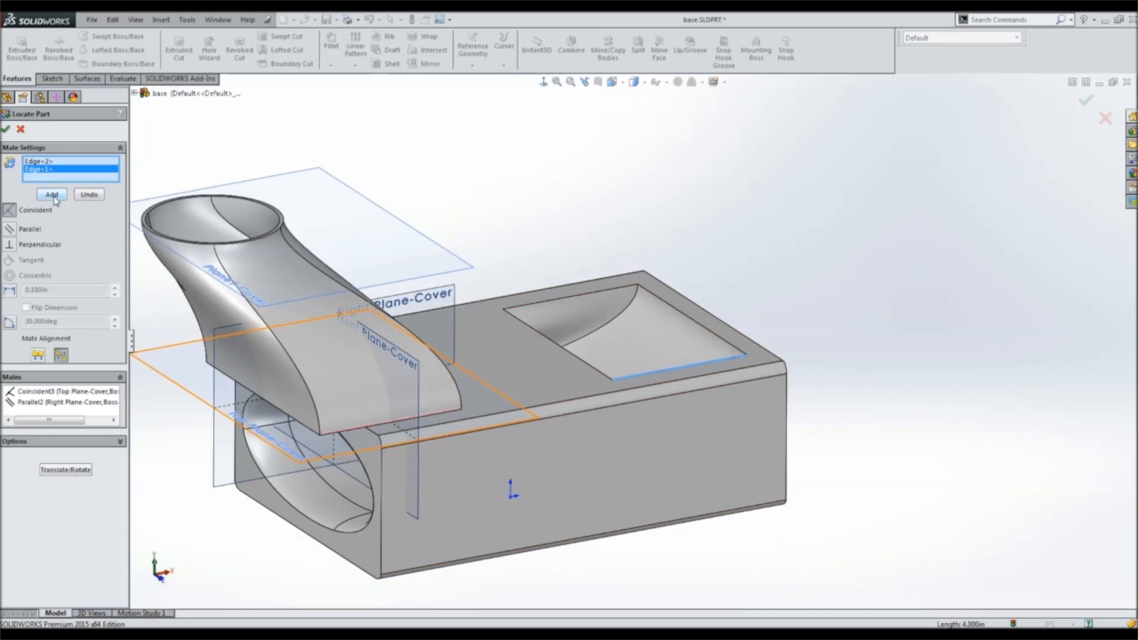
- Add coincident edge mates between cover edges and the opening edges, then confirm placement
{"action": "left_click", "coordinate": [51, 195]}
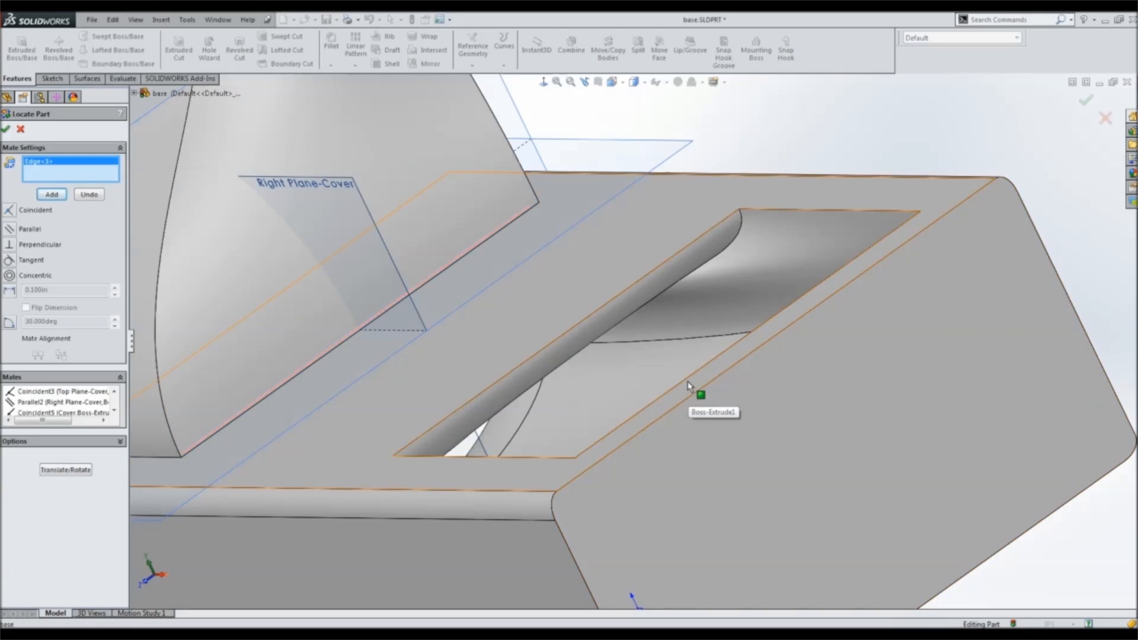
{"action": "left_click", "coordinate": [688, 387]}
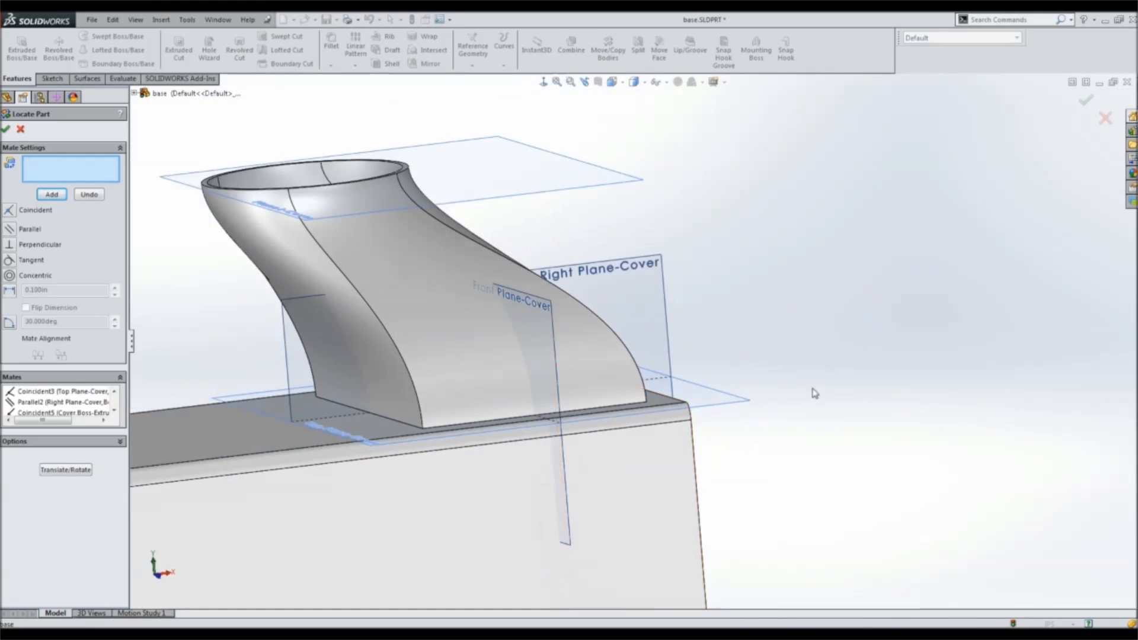
{"action": "left_click", "coordinate": [21, 129]}
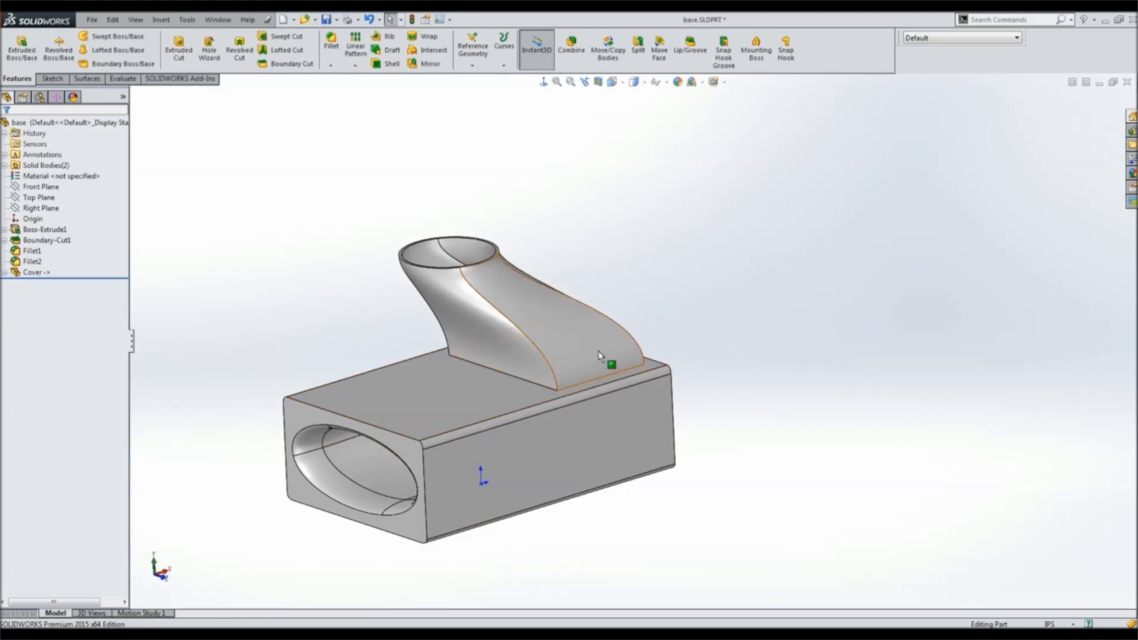
- Combine the Cover and base bodies with the Add operation
{"action": "left_click", "coordinate": [571, 50]}
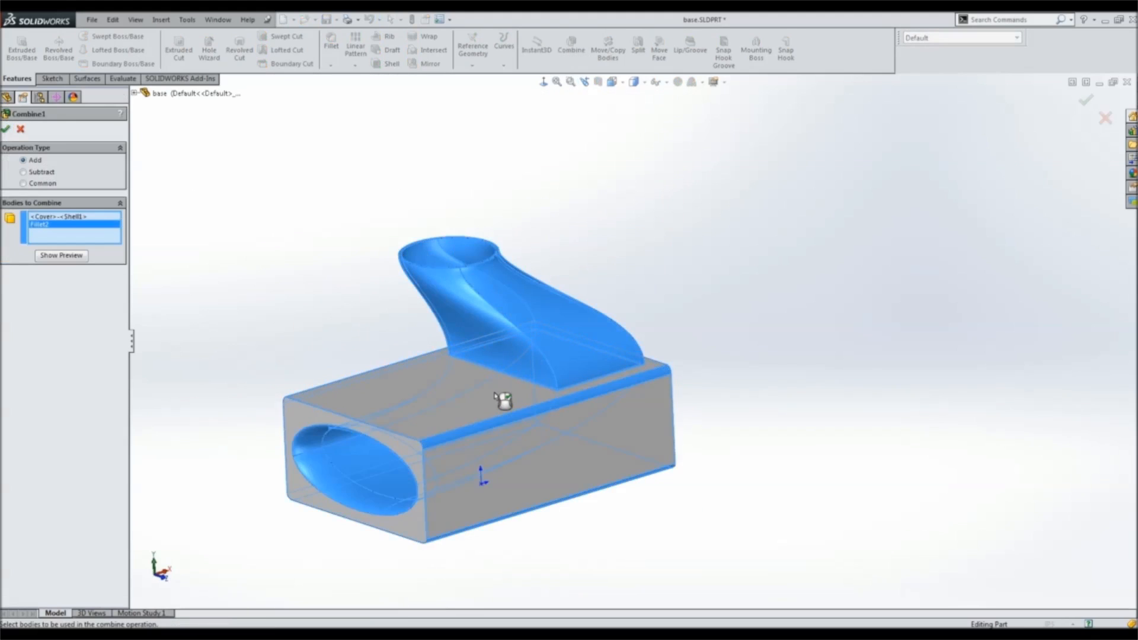
{"action": "left_click", "coordinate": [6, 128]}
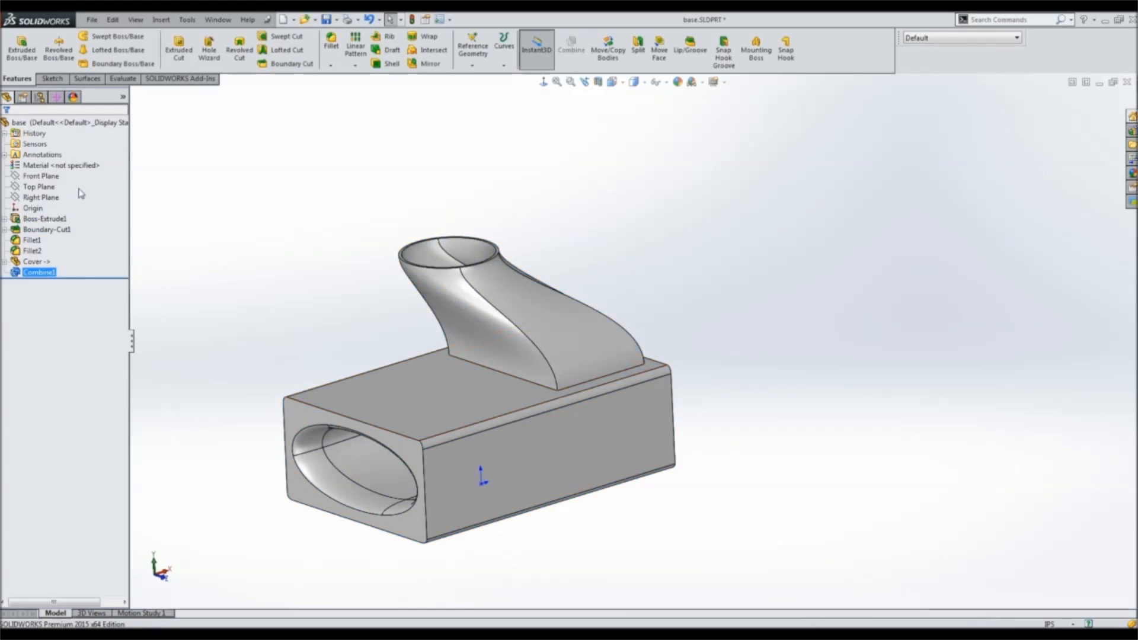